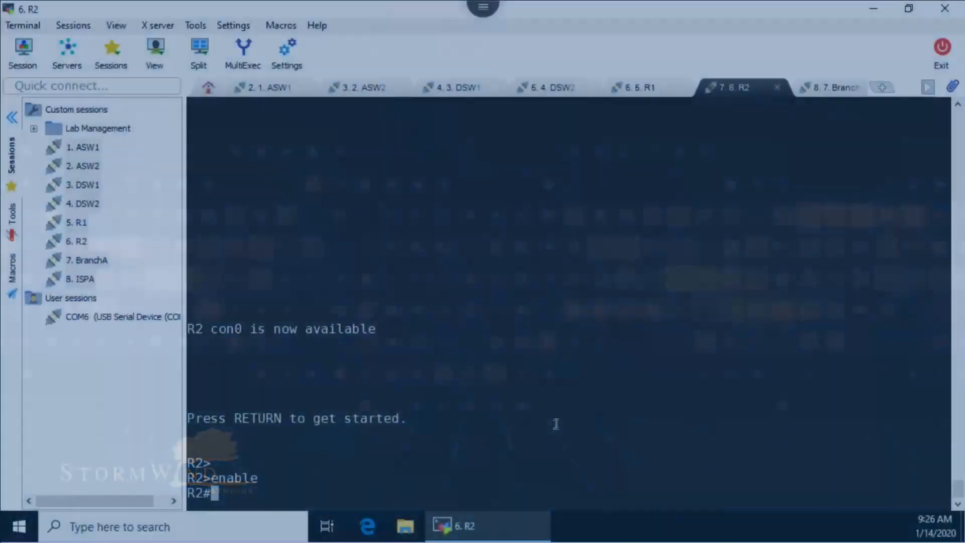
# Step: List R2's flash with dir and attempt delete *.*, which returns 'No such file'
pyautogui.write('dir')
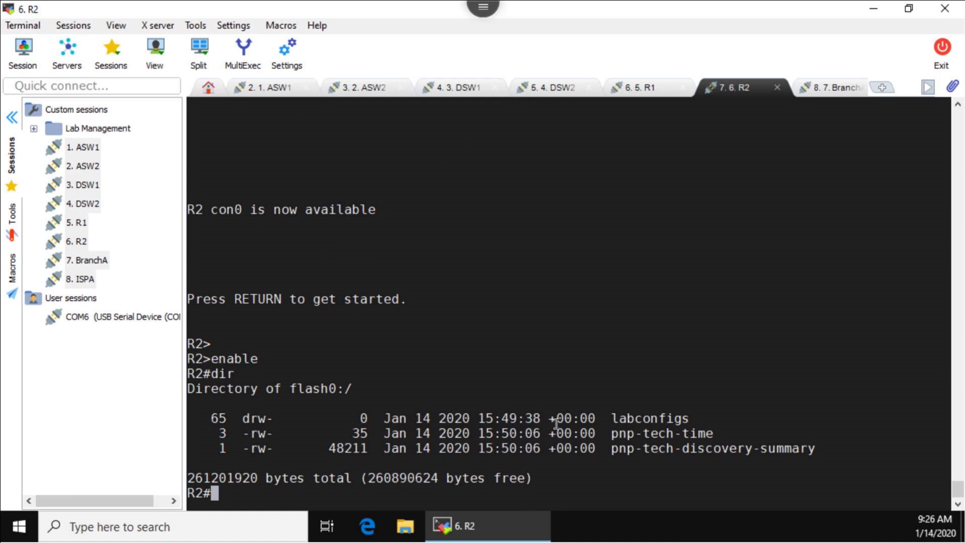
pyautogui.write('delete')
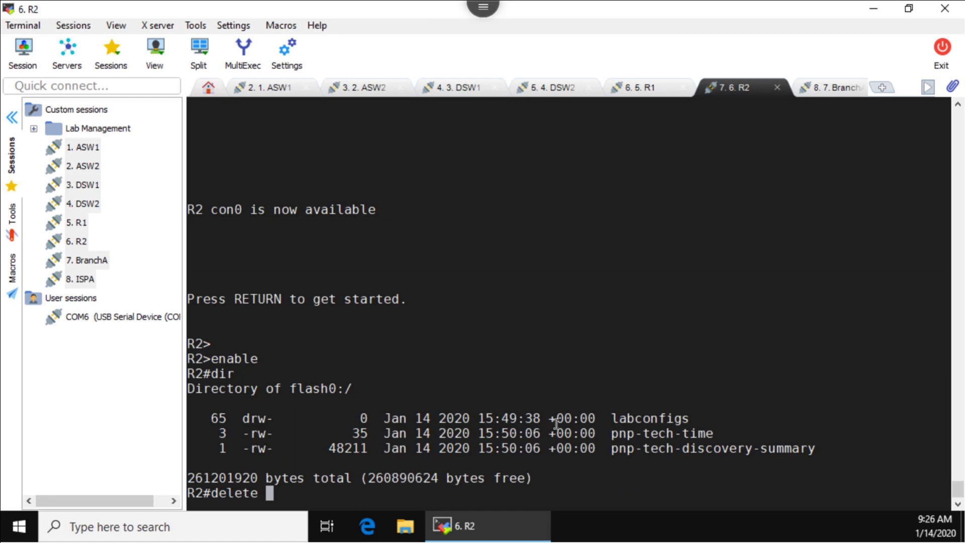
pyautogui.write('*.*')
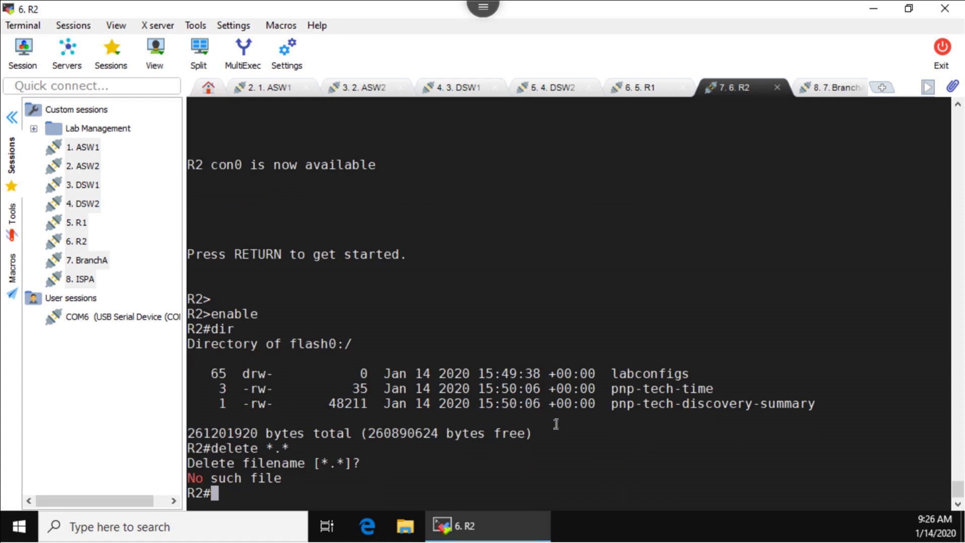
pyautogui.write('delete *.*')
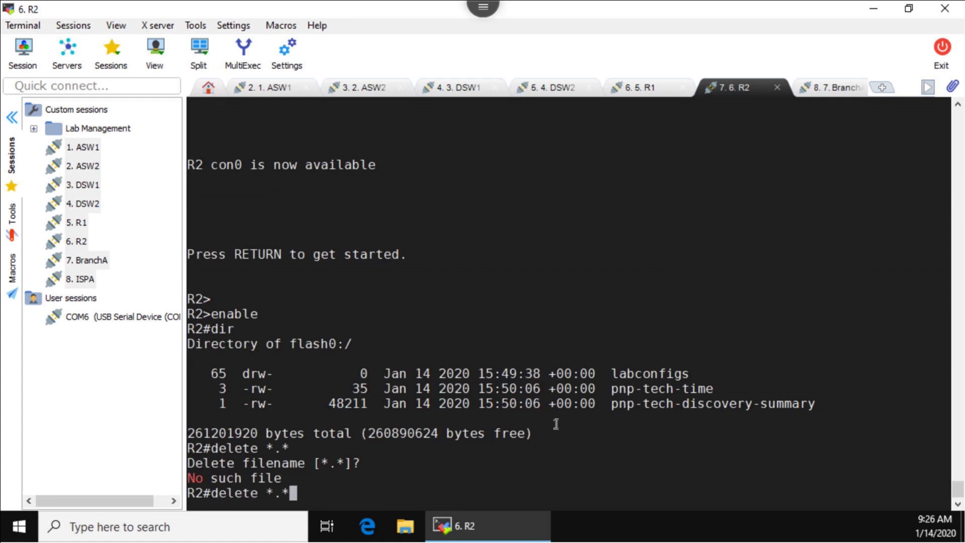
# Step: Attempt delete . and delete labconfigs, both refused since the folder still holds files
pyautogui.press('BackSpace')
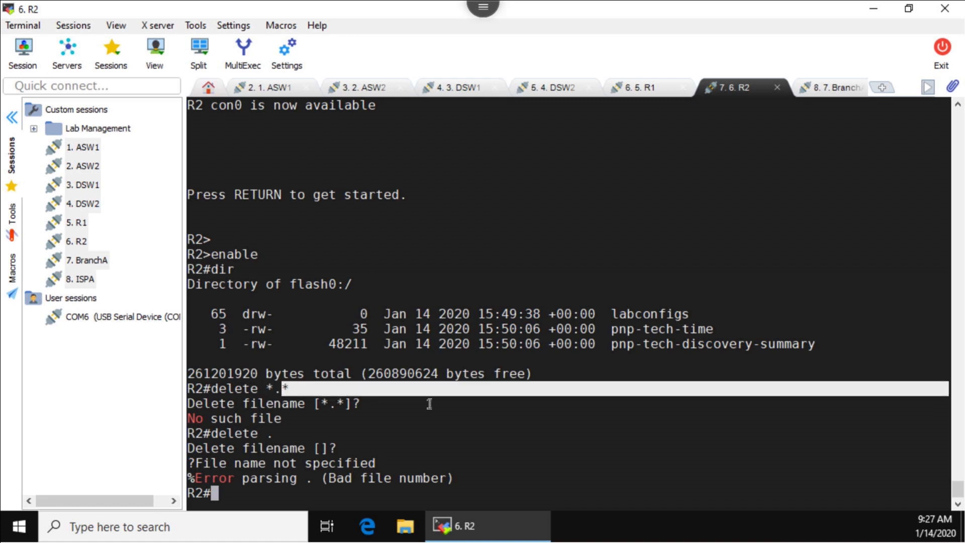
pyautogui.write('d')
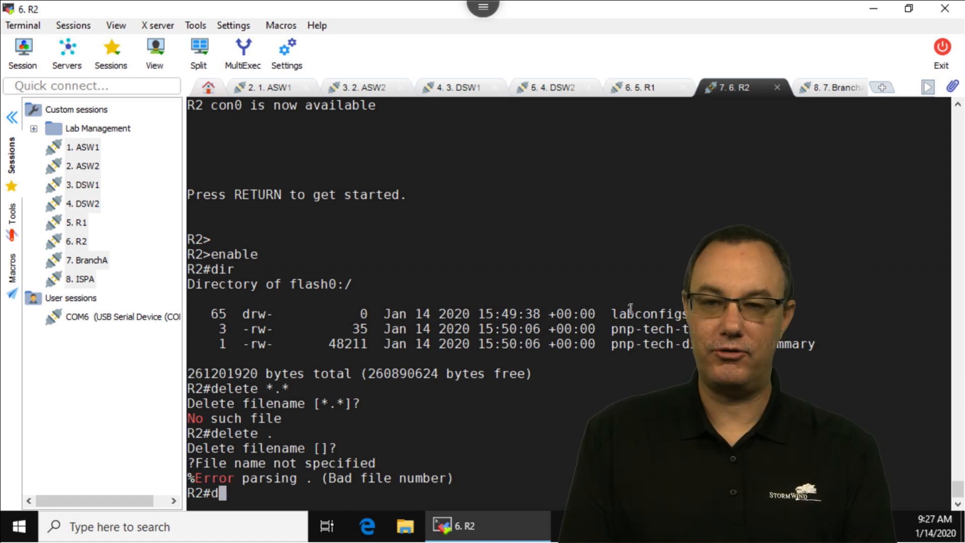
pyautogui.write('lab')
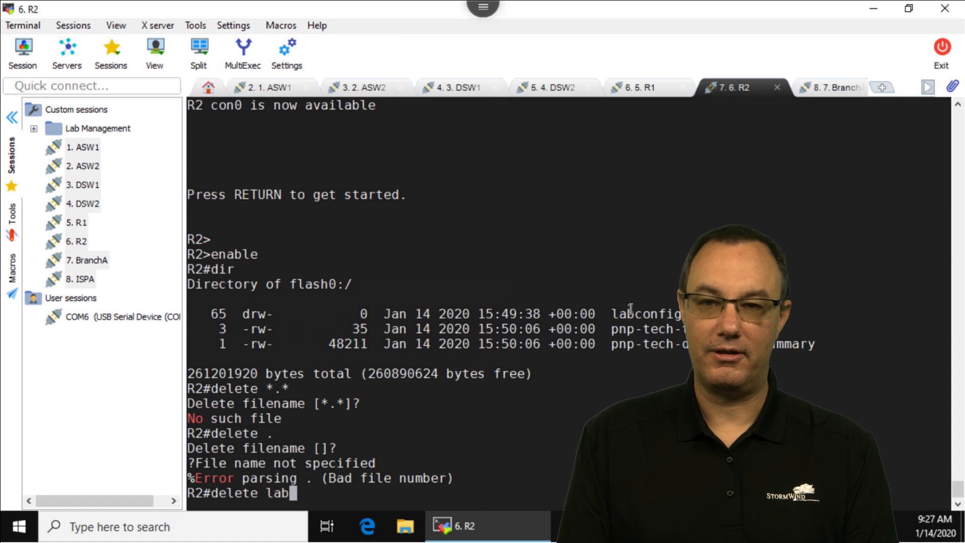
pyautogui.write('config')
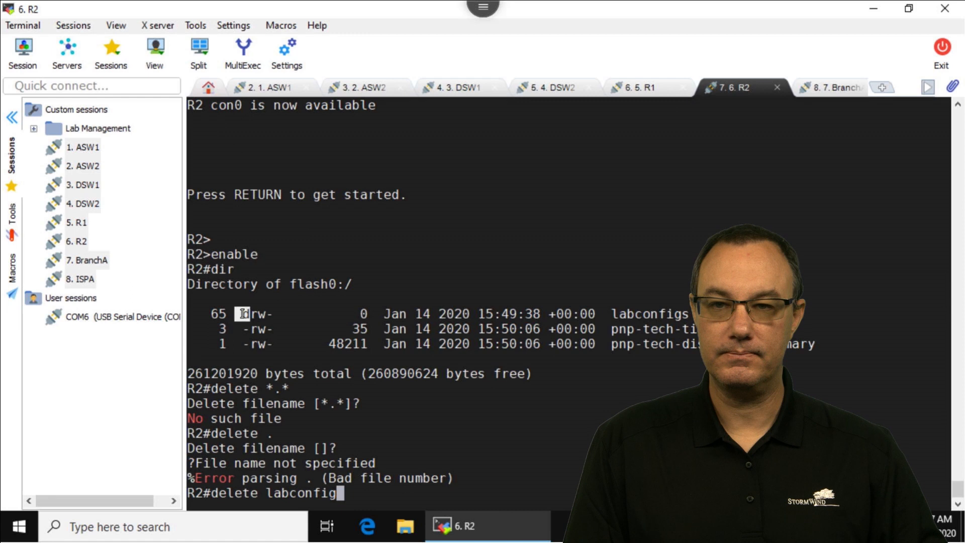
pyautogui.write('s')
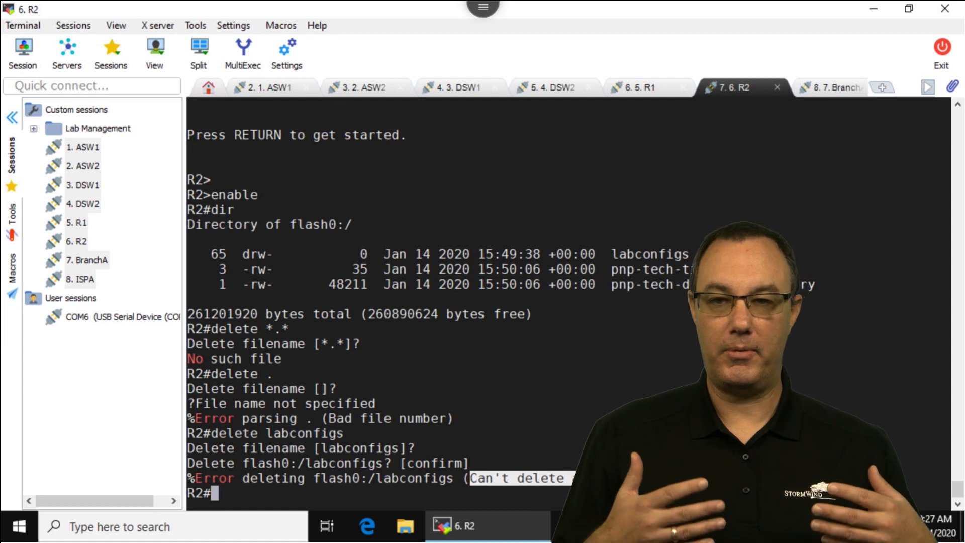
# Step: Enter the labconfigs folder and page through its CCNA lab config file listing
pyautogui.write('cd labconfigs')
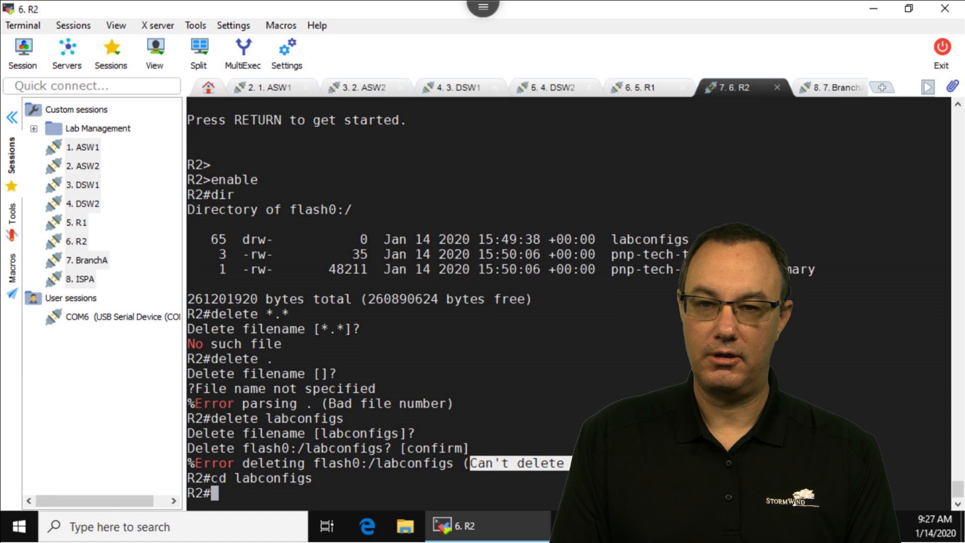
pyautogui.write('d')
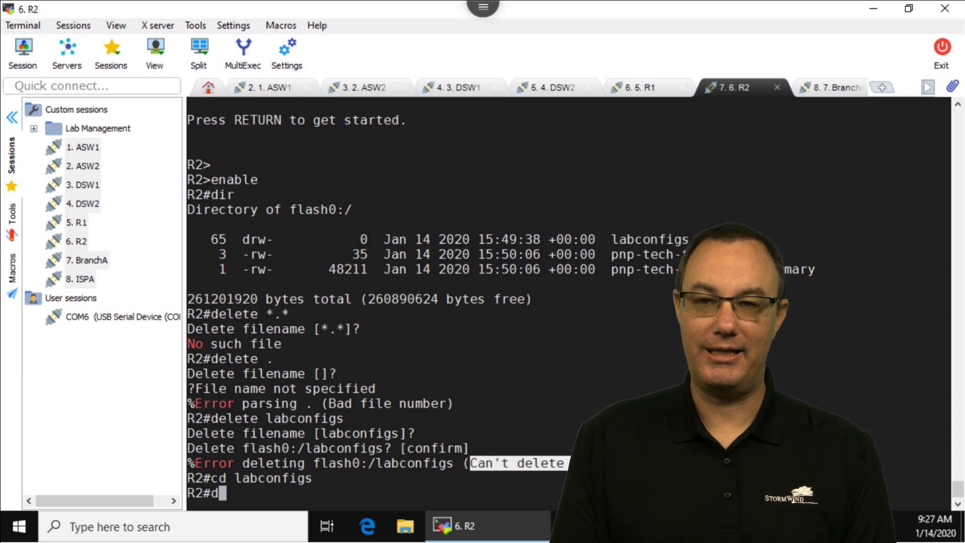
pyautogui.write('ele')
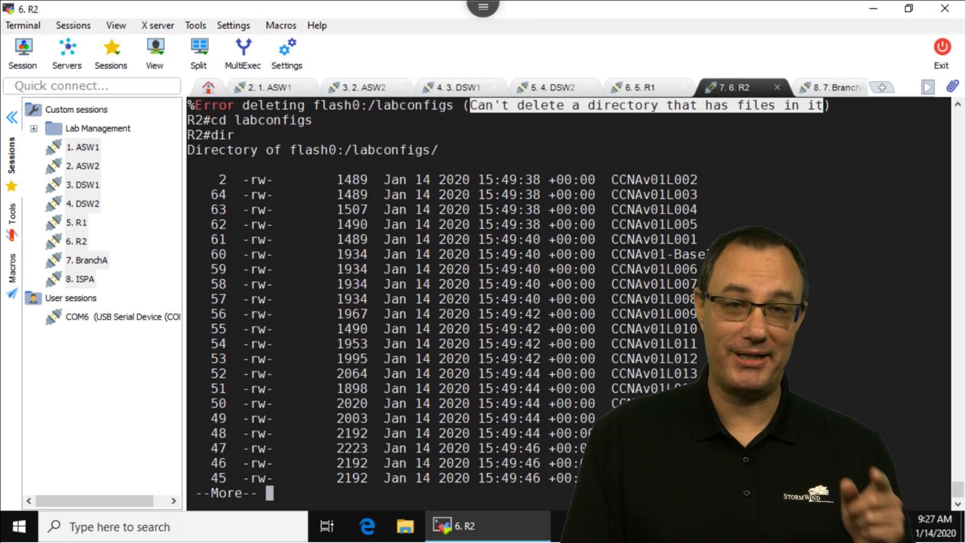
pyautogui.press('space')
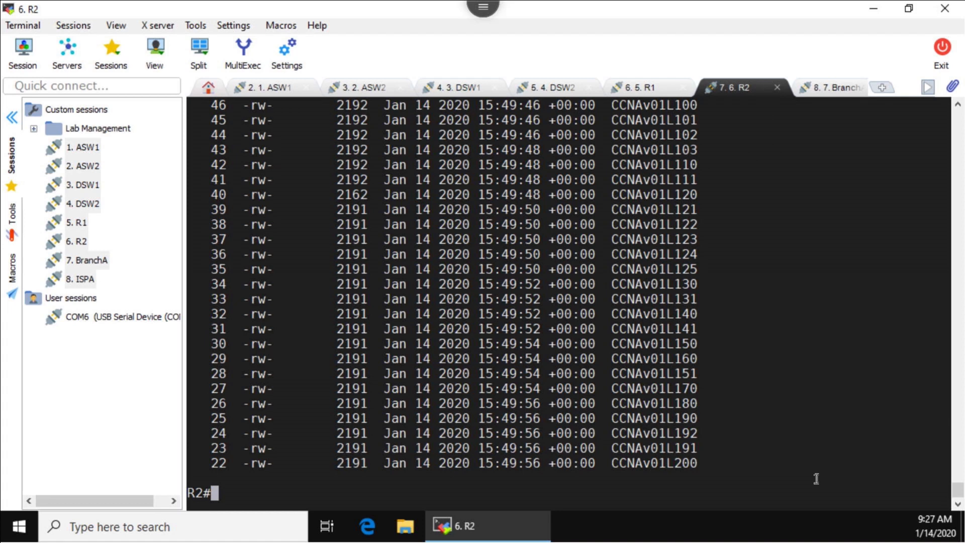
# Step: Return to the flash:/ root with cd and relist its contents with dir
pyautogui.write('cd')
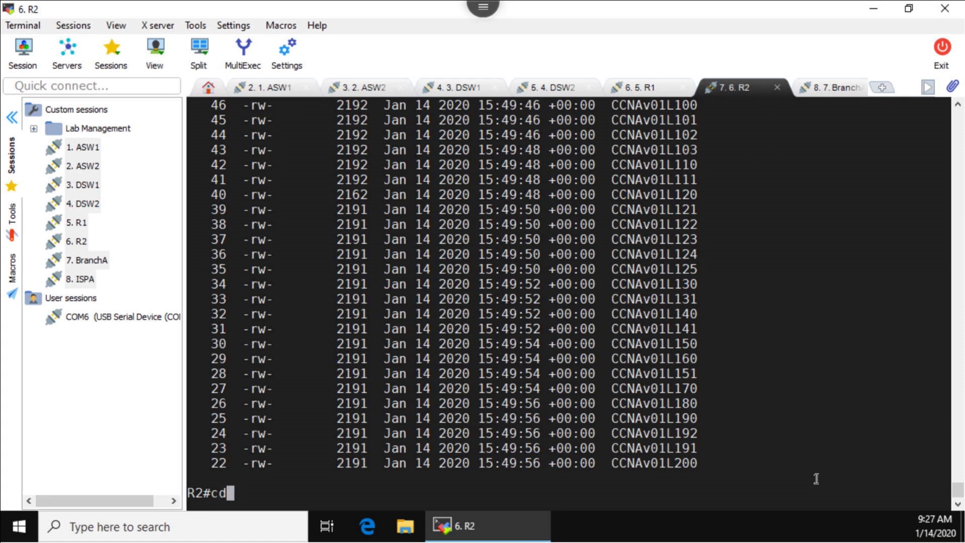
pyautogui.write('flash|')
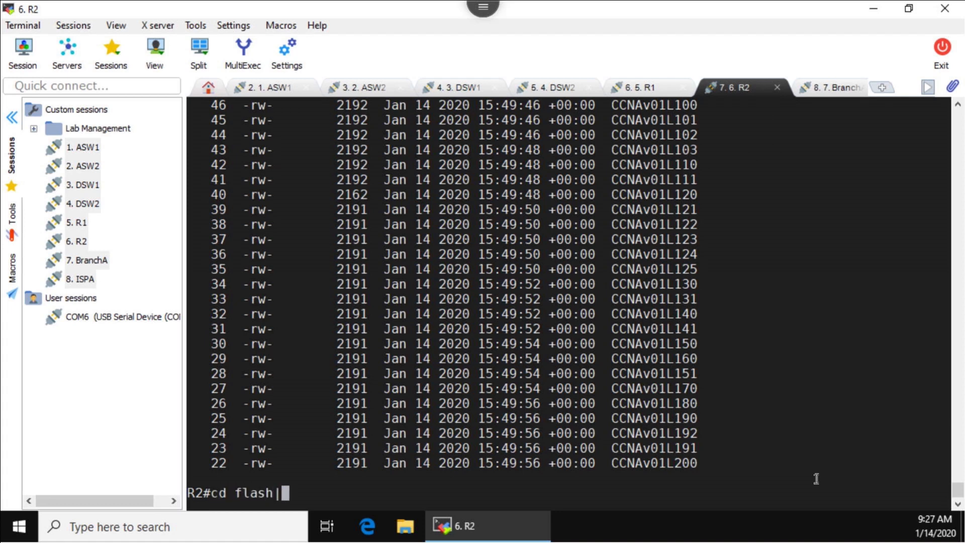
pyautogui.write(':\\')
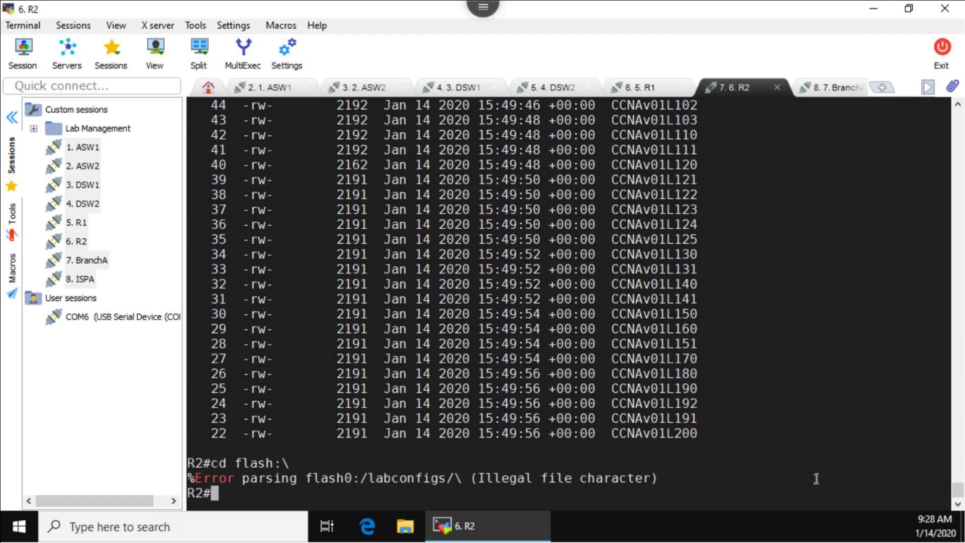
pyautogui.write('dir')
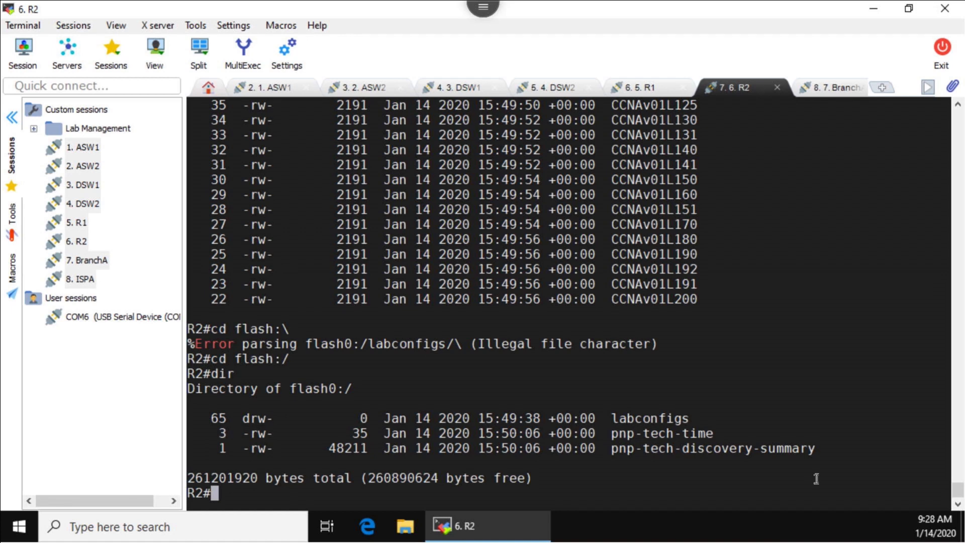
# Step: Run delete flash:/ (bad file number), then show delete ? help listing /force and /recursive options
pyautogui.write('delete f')
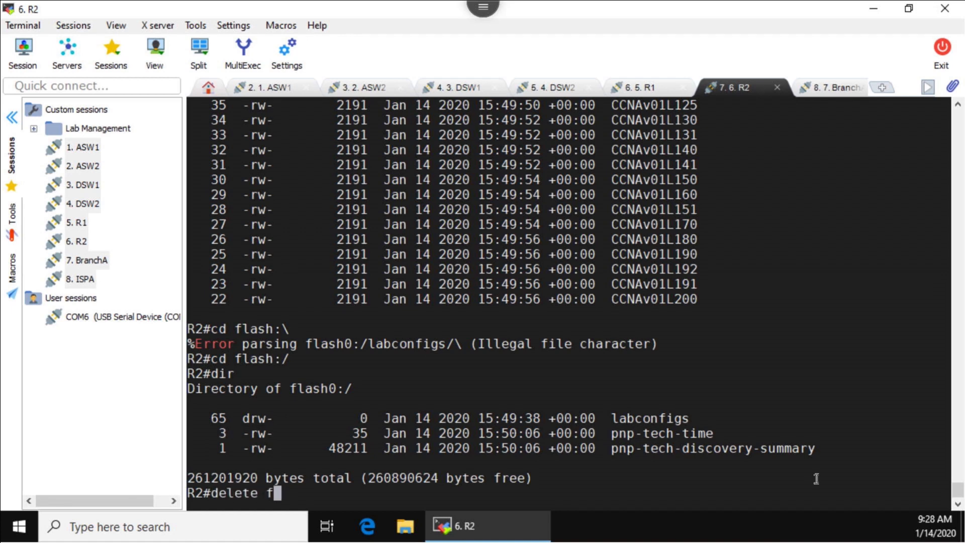
pyautogui.write('lash:/')
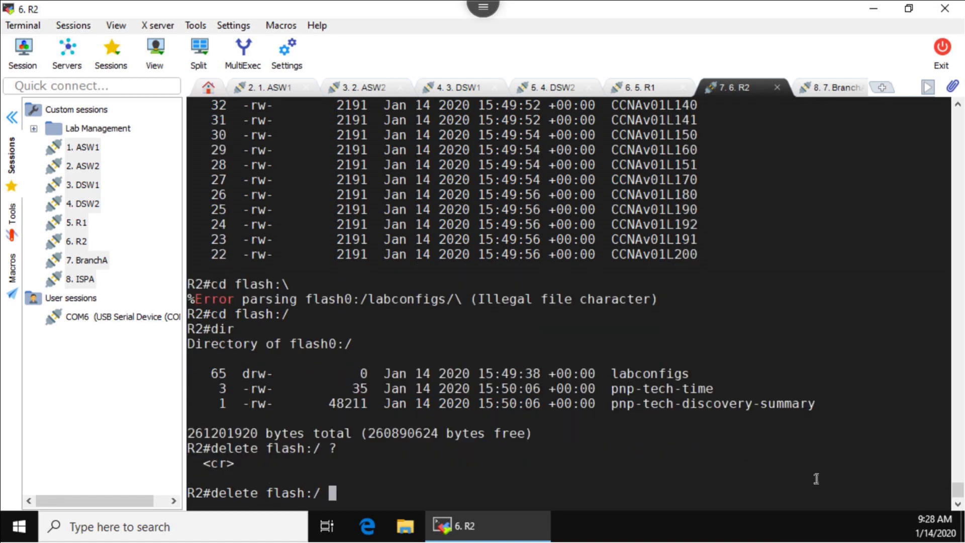
pyautogui.press('Enter')
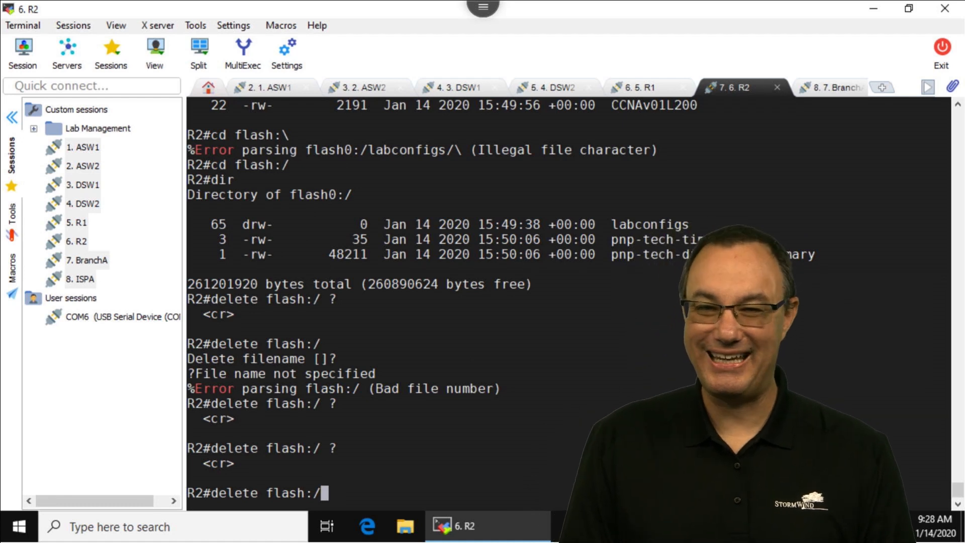
pyautogui.write('delete ?')
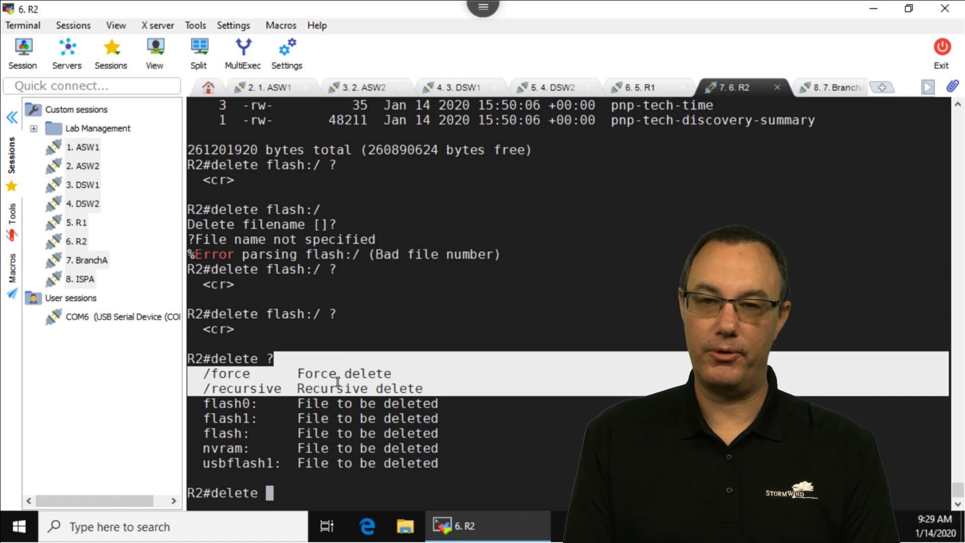
# Step: Compose delete /force /recursive at the R2# prompt, correcting a typo, without running it
pyautogui.write('/force')
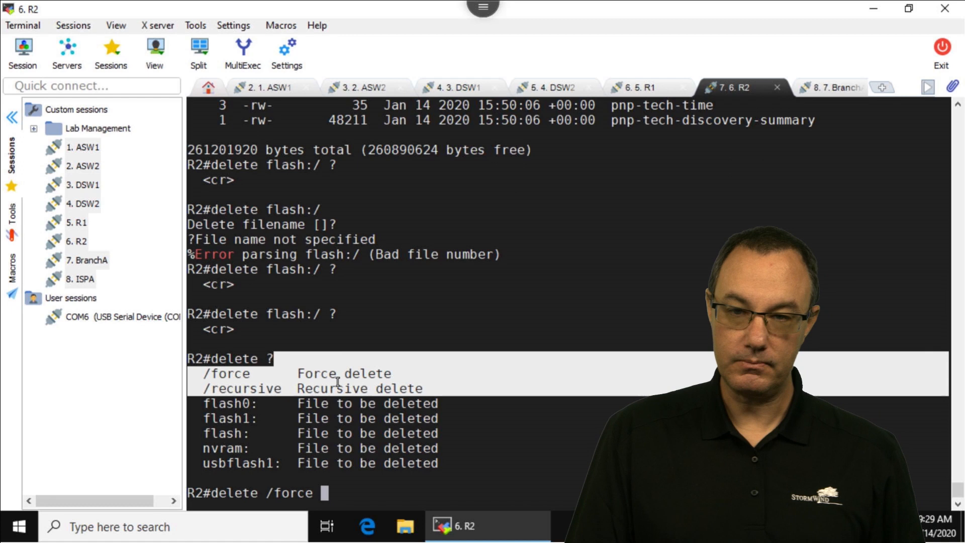
pyautogui.write('/')
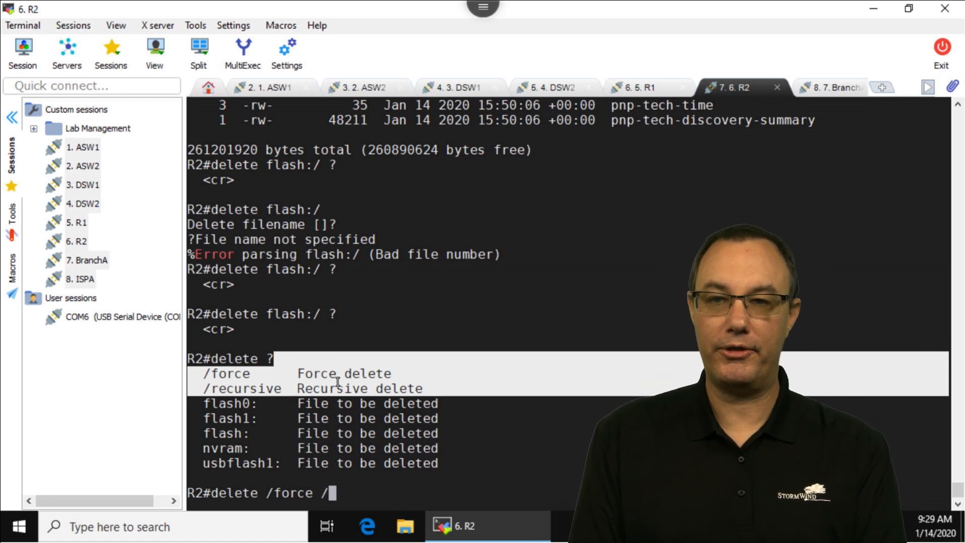
pyautogui.write('recursi')
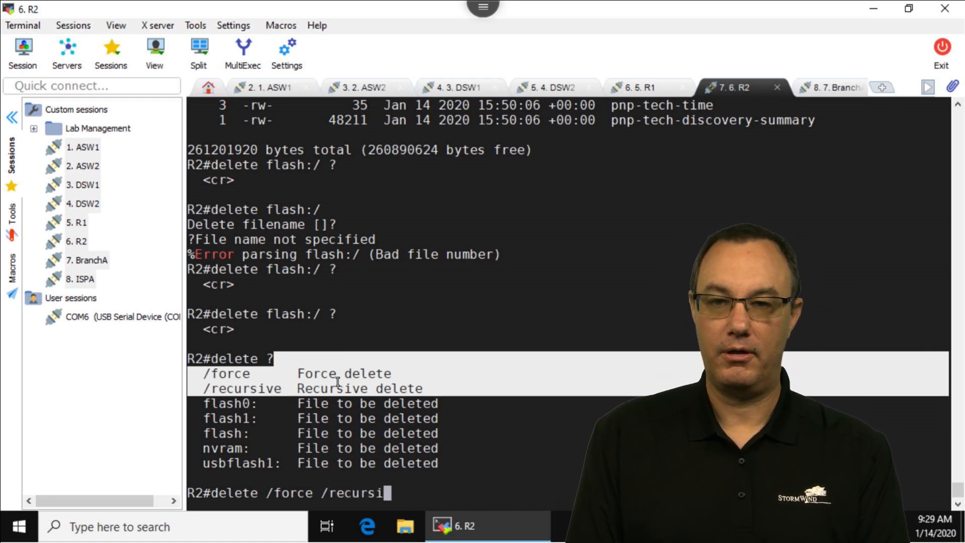
pyautogui.press('BackSpace')
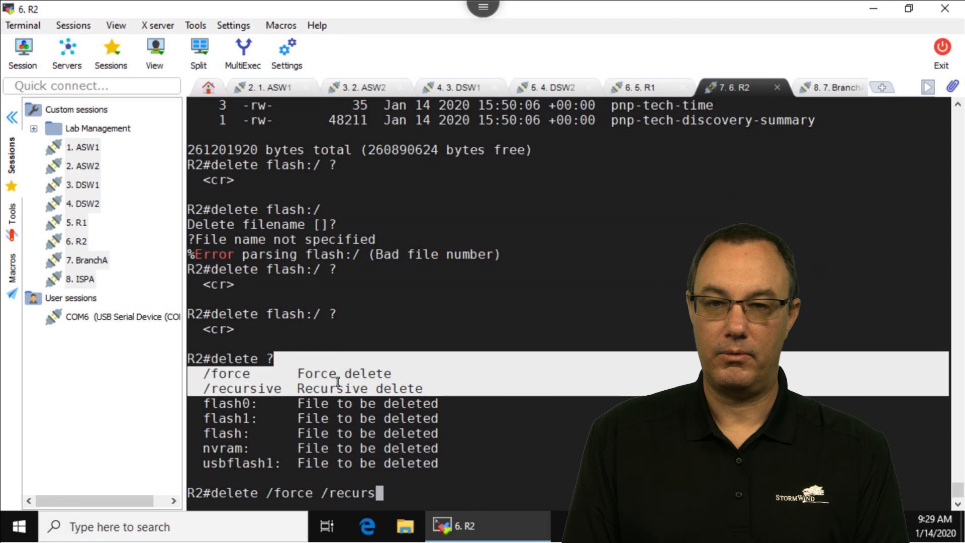
pyautogui.write('ive')
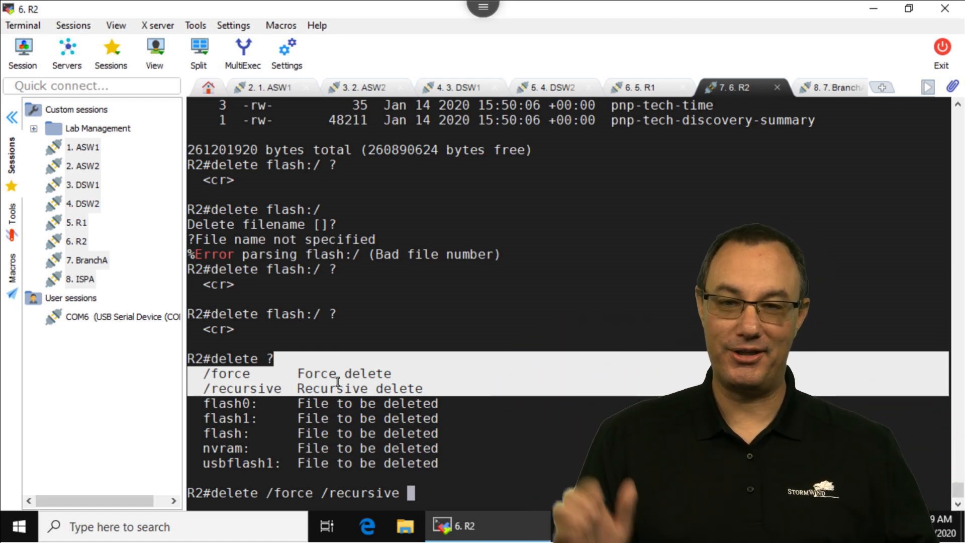
# Step: Run delete /force /recursive flash:/ to wipe R2's flash, then start a dir to check what remains
pyautogui.write('fla')
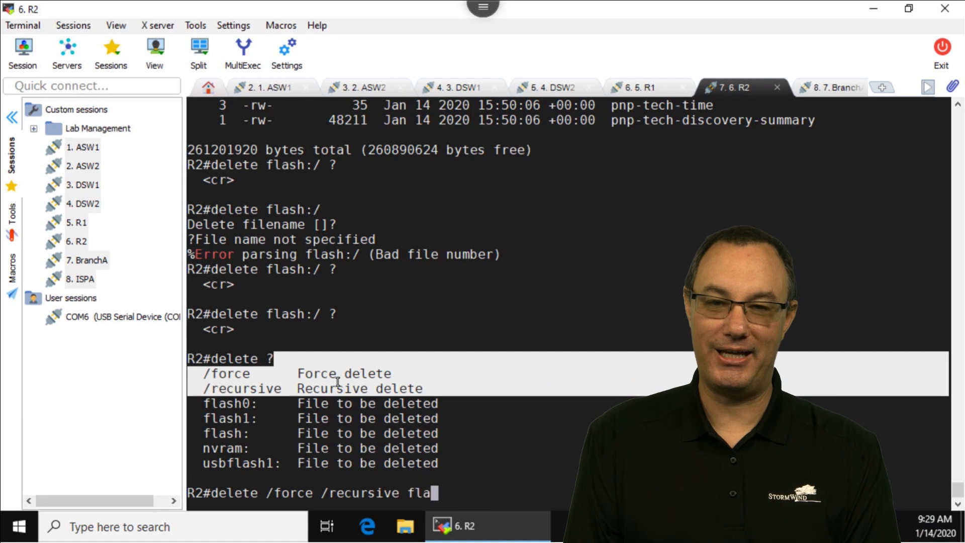
pyautogui.write('sh:/')
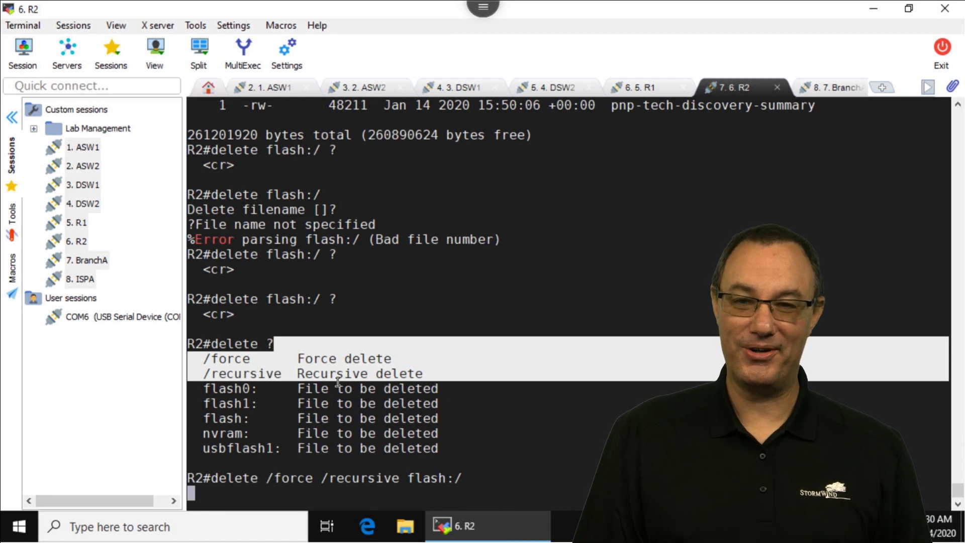
pyautogui.press('Return')
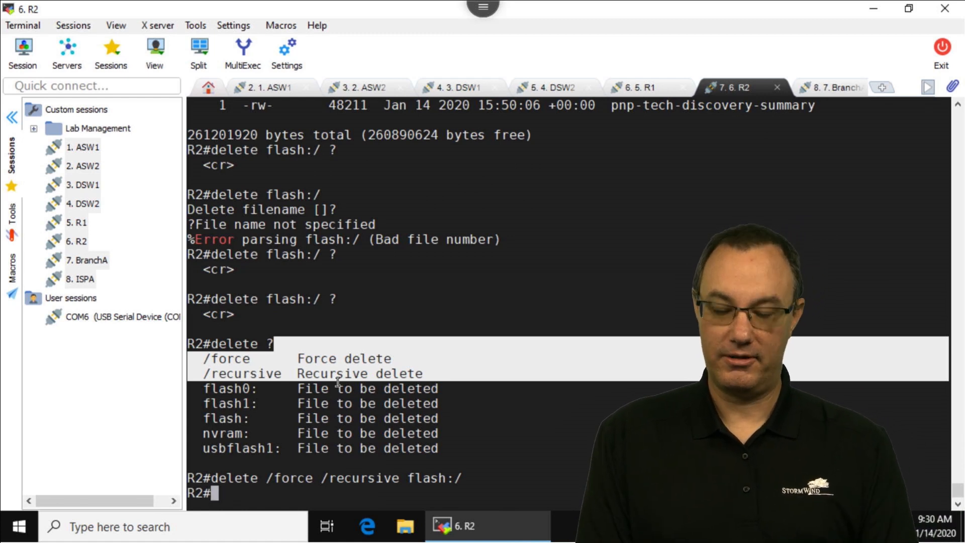
pyautogui.write('dir')
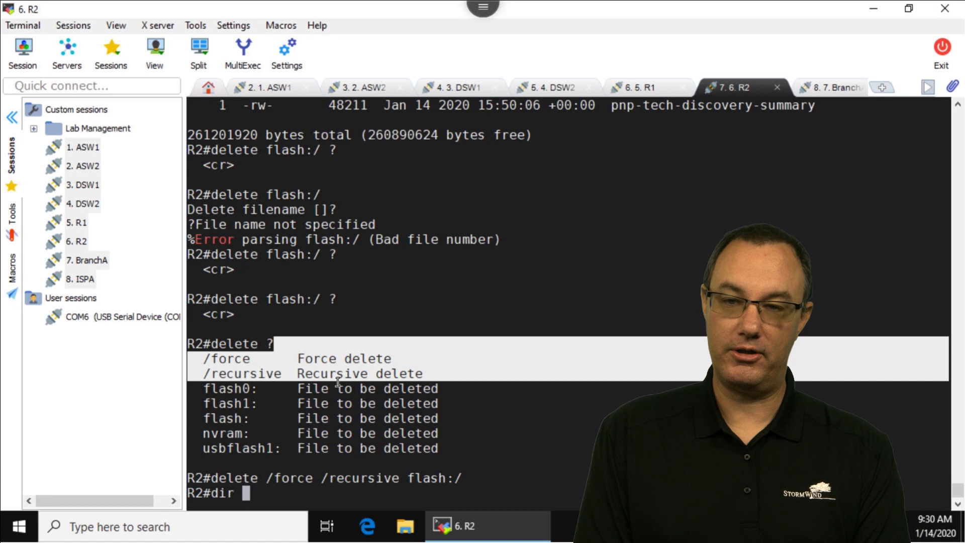